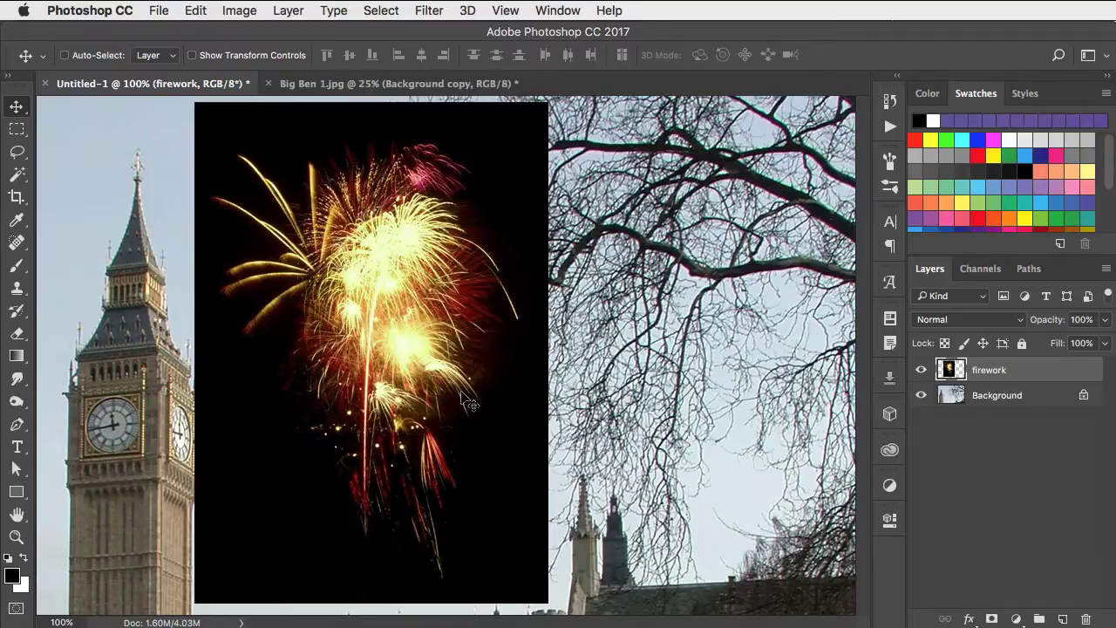
{"action": "mouse_move", "coordinate": [397, 332]}
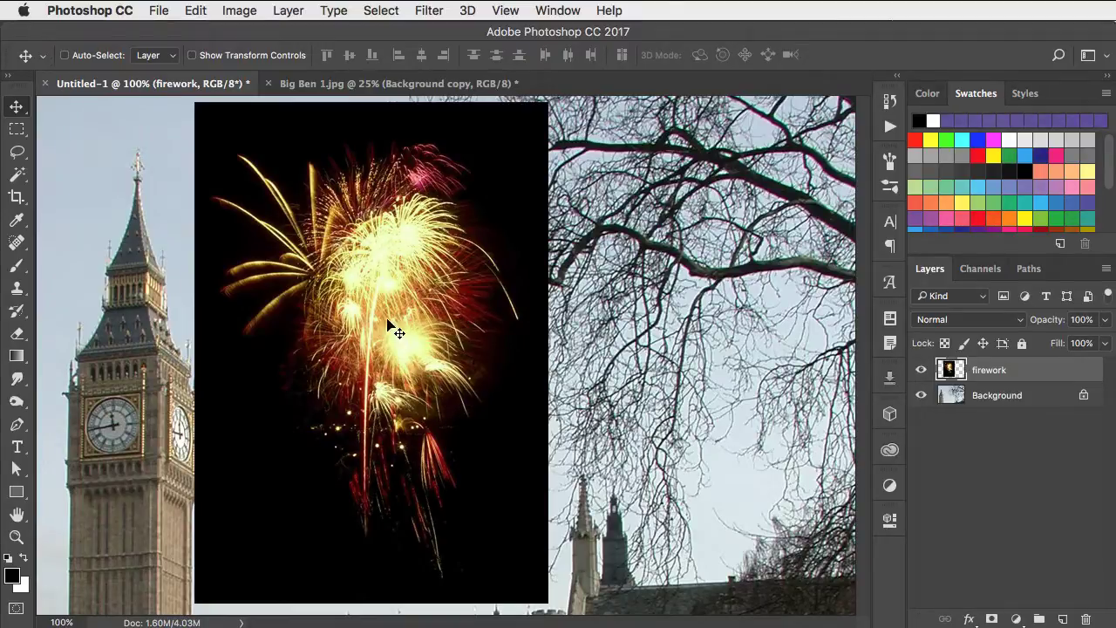
{"action": "mouse_move", "coordinate": [379, 401]}
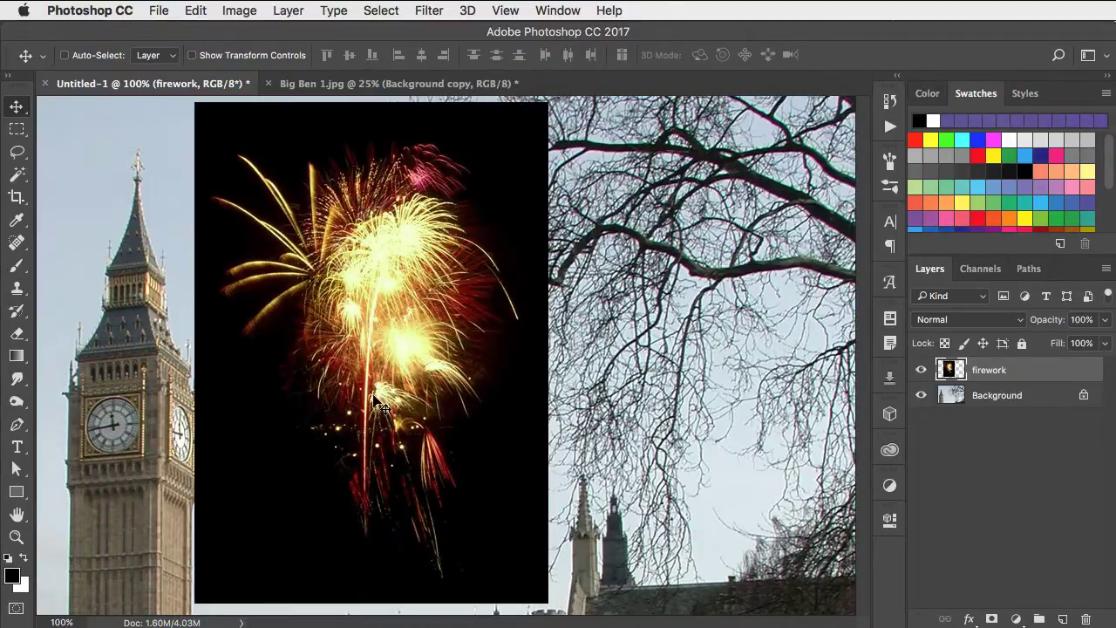
- Try Screen blending on the firework layer, then revert it to Normal
{"action": "left_click", "coordinate": [968, 319]}
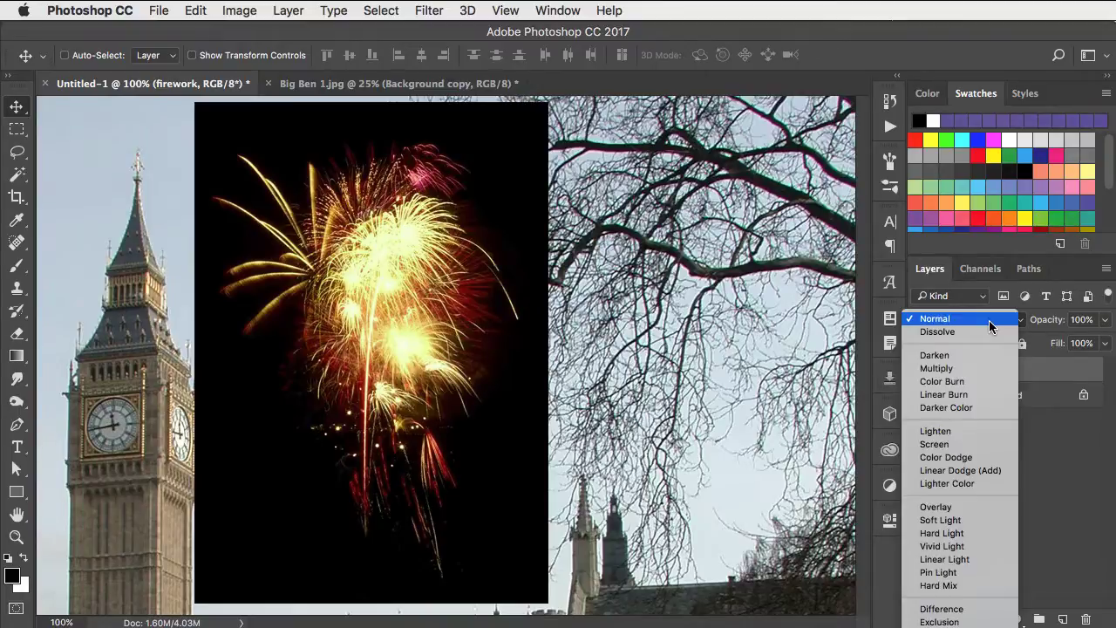
{"action": "mouse_move", "coordinate": [990, 451]}
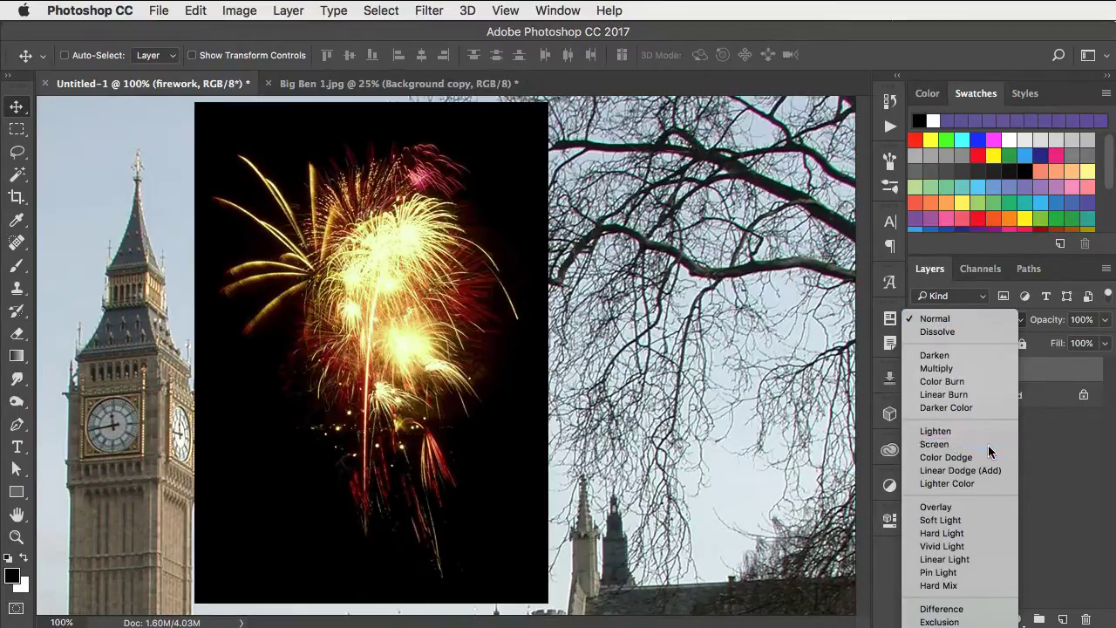
{"action": "left_click", "coordinate": [934, 444]}
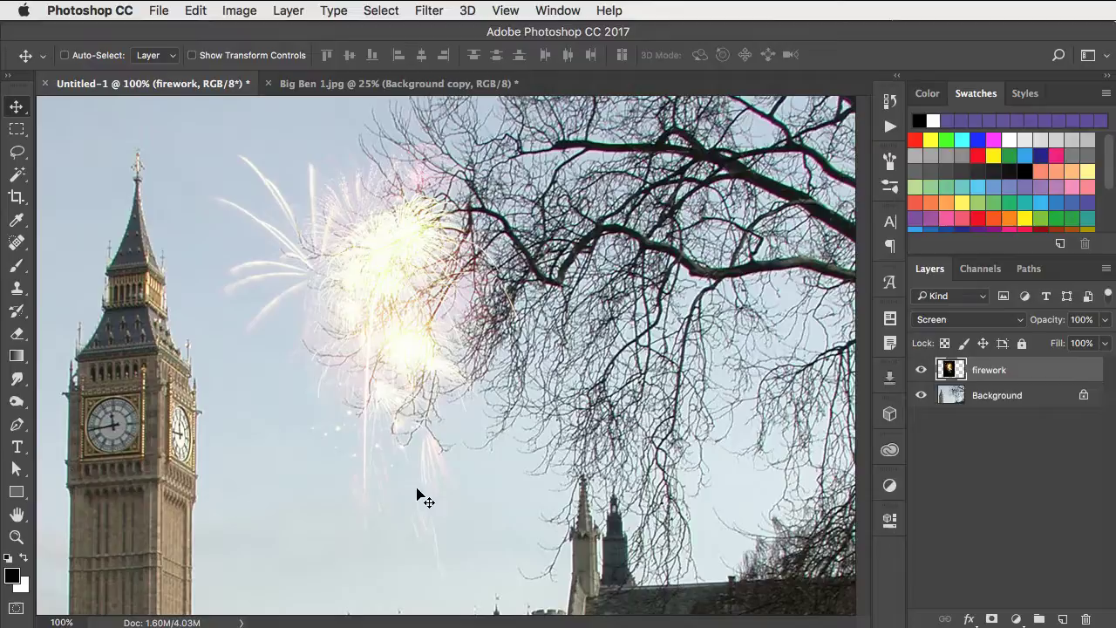
{"action": "left_click", "coordinate": [968, 320]}
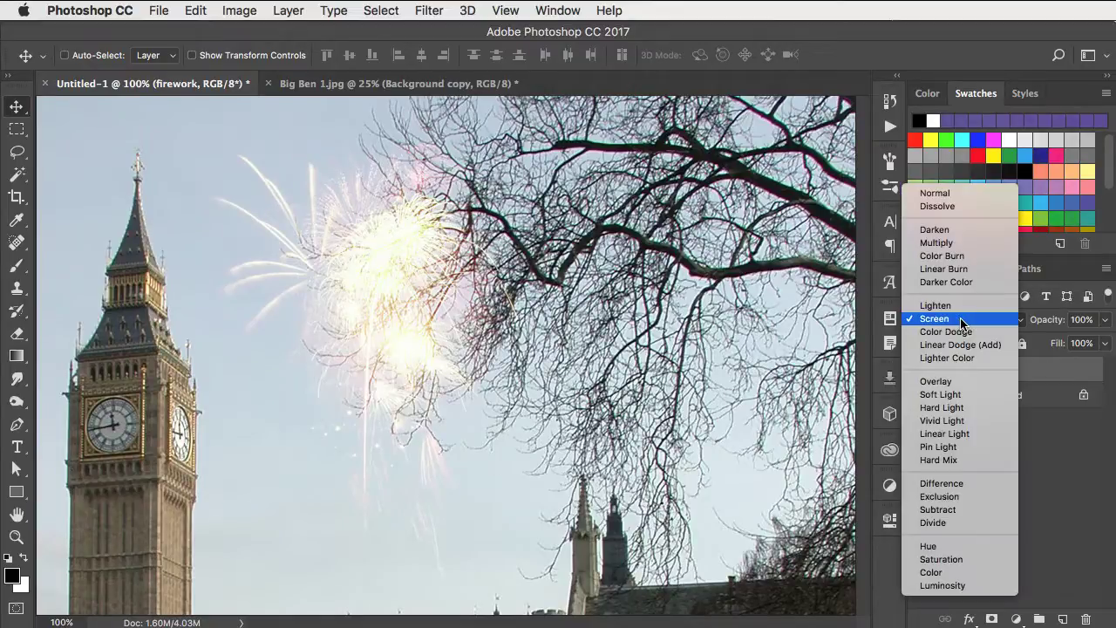
{"action": "left_click", "coordinate": [935, 192]}
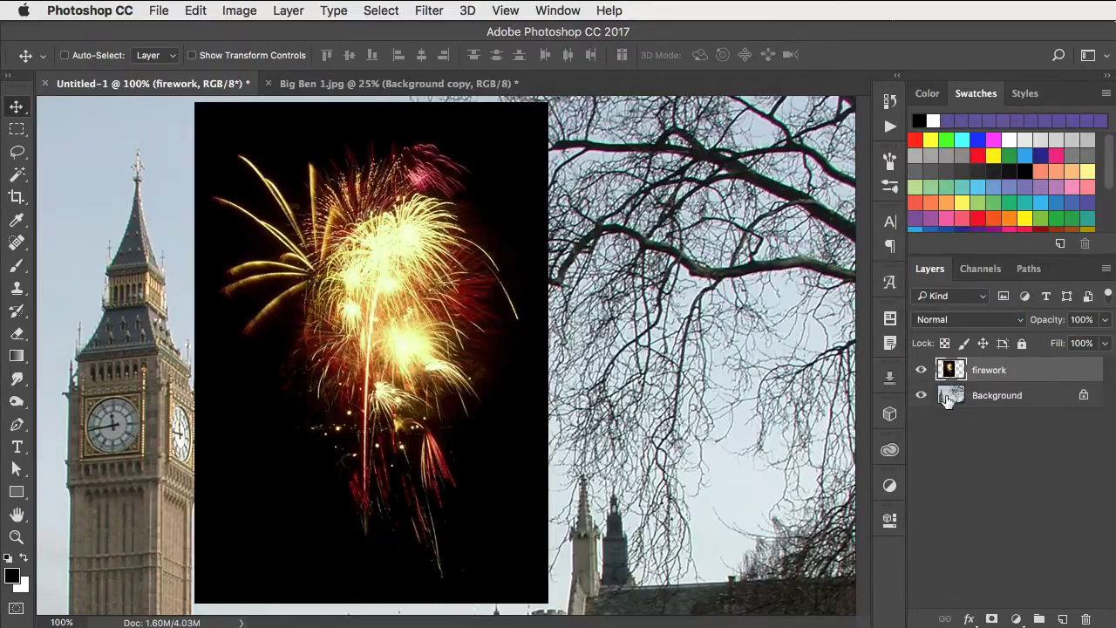
- In Blending Options, raise the This Layer black Blend If slider to about 28
{"action": "left_click", "coordinate": [990, 370]}
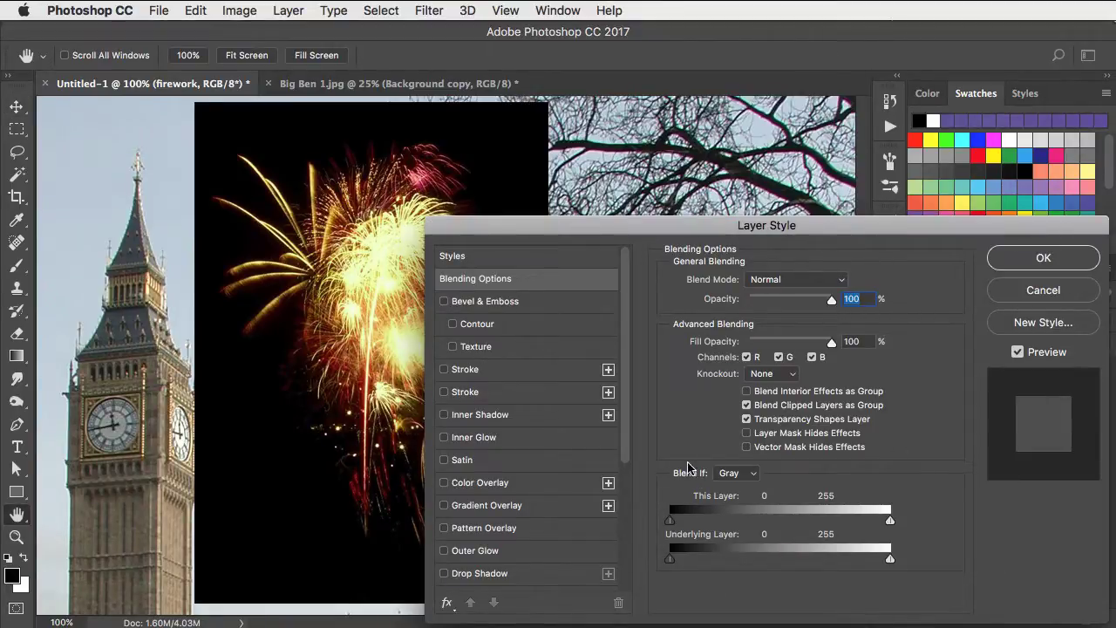
{"action": "mouse_move", "coordinate": [704, 487]}
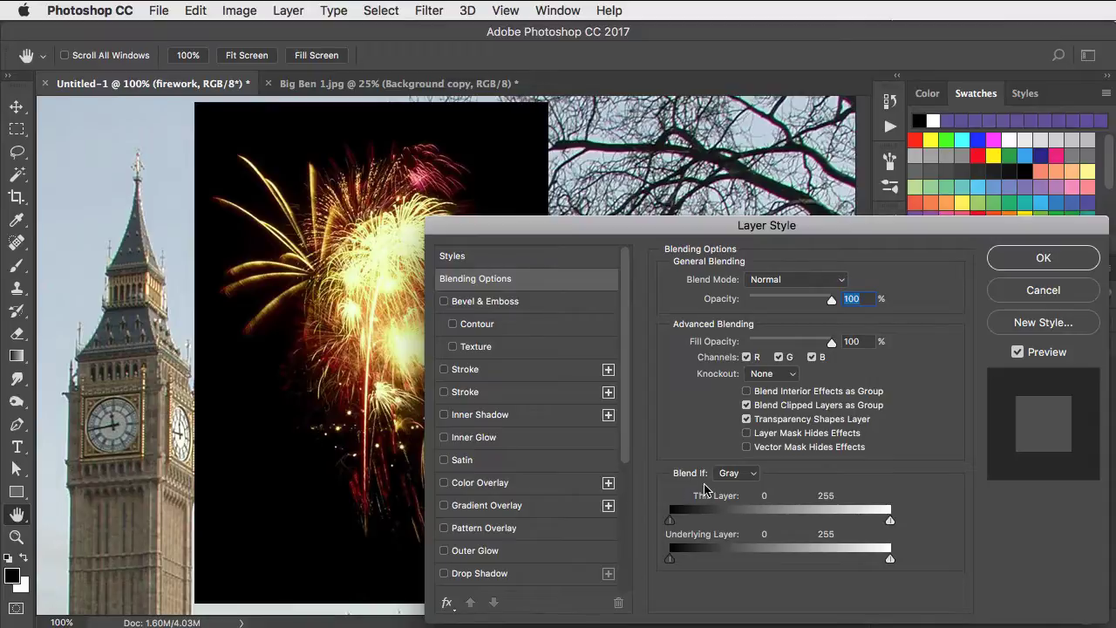
{"action": "mouse_move", "coordinate": [672, 527]}
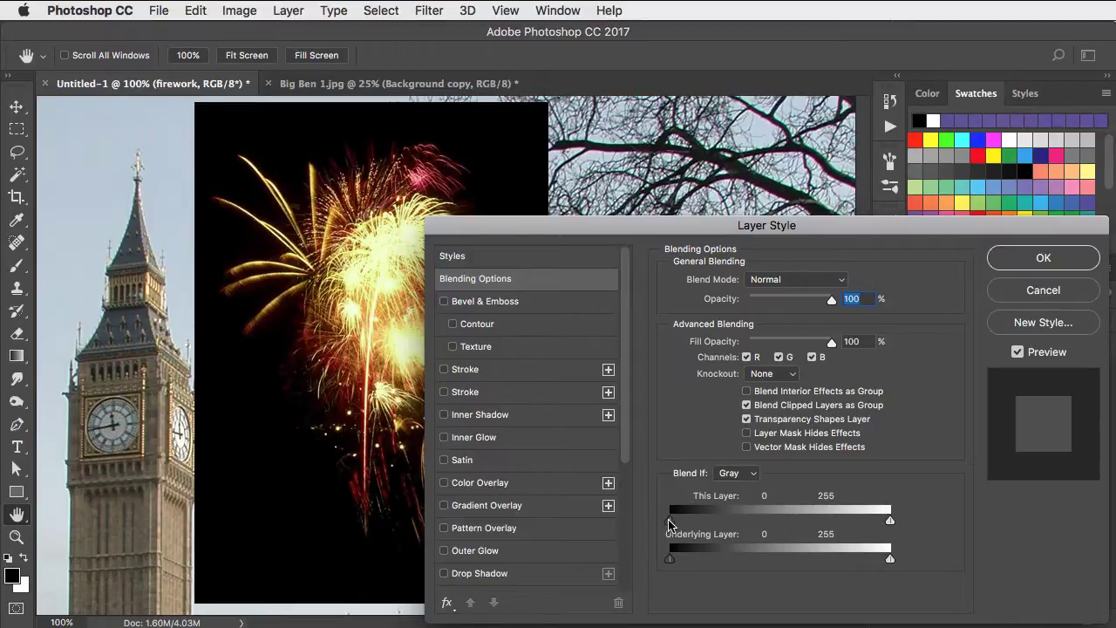
{"action": "left_click_drag", "start_coordinate": [670, 521], "coordinate": [679, 521]}
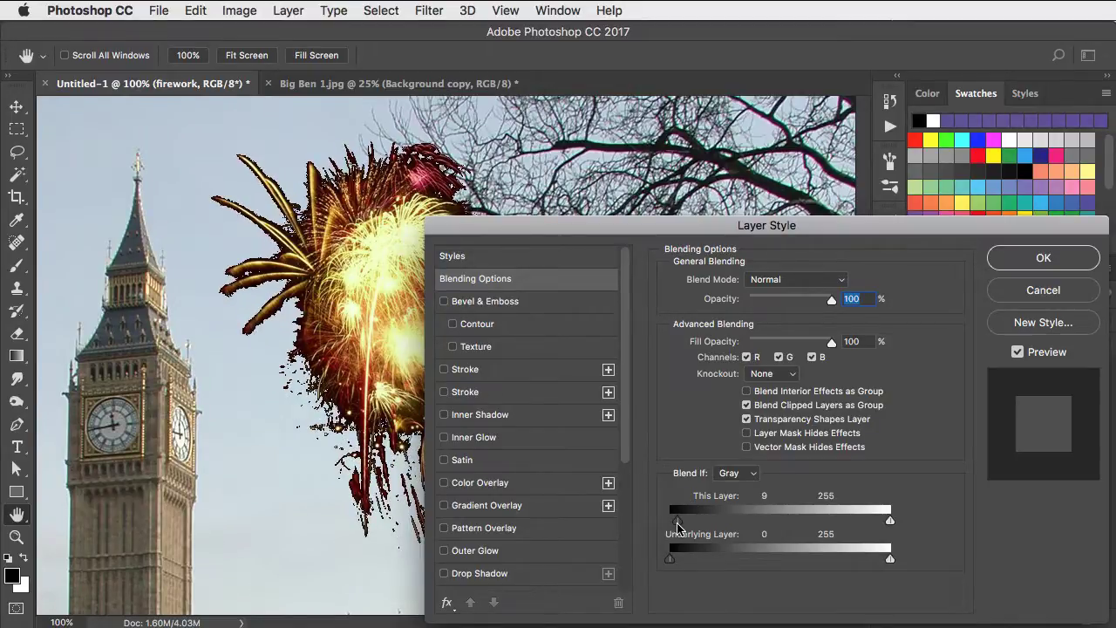
{"action": "left_click_drag", "start_coordinate": [671, 521], "coordinate": [687, 521]}
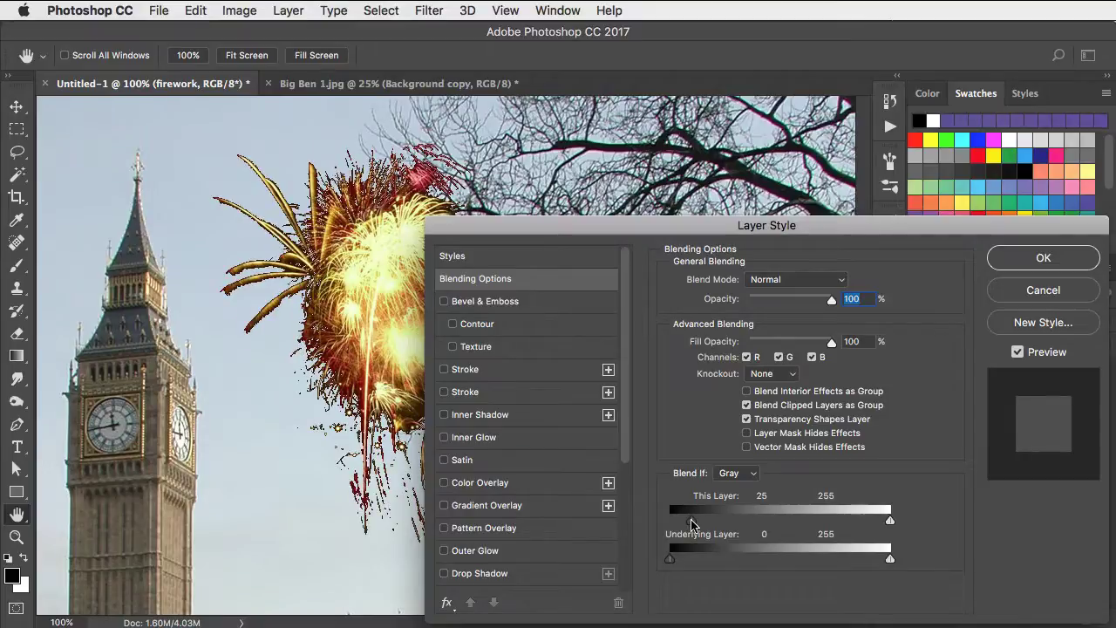
{"action": "left_click_drag", "start_coordinate": [691, 520], "coordinate": [694, 520]}
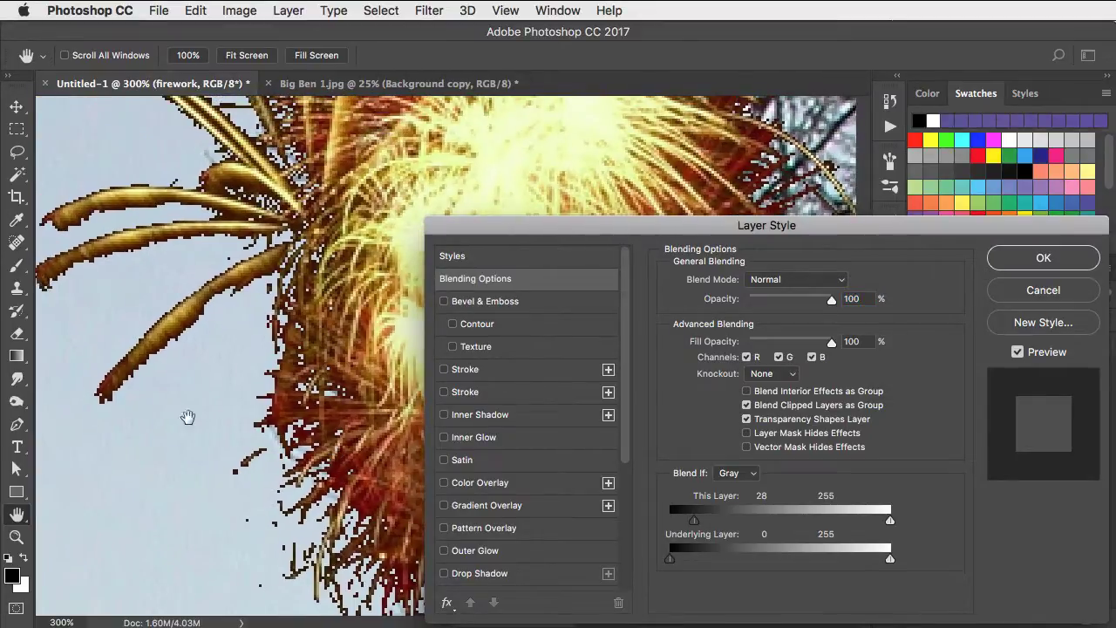
{"action": "mouse_move", "coordinate": [149, 375]}
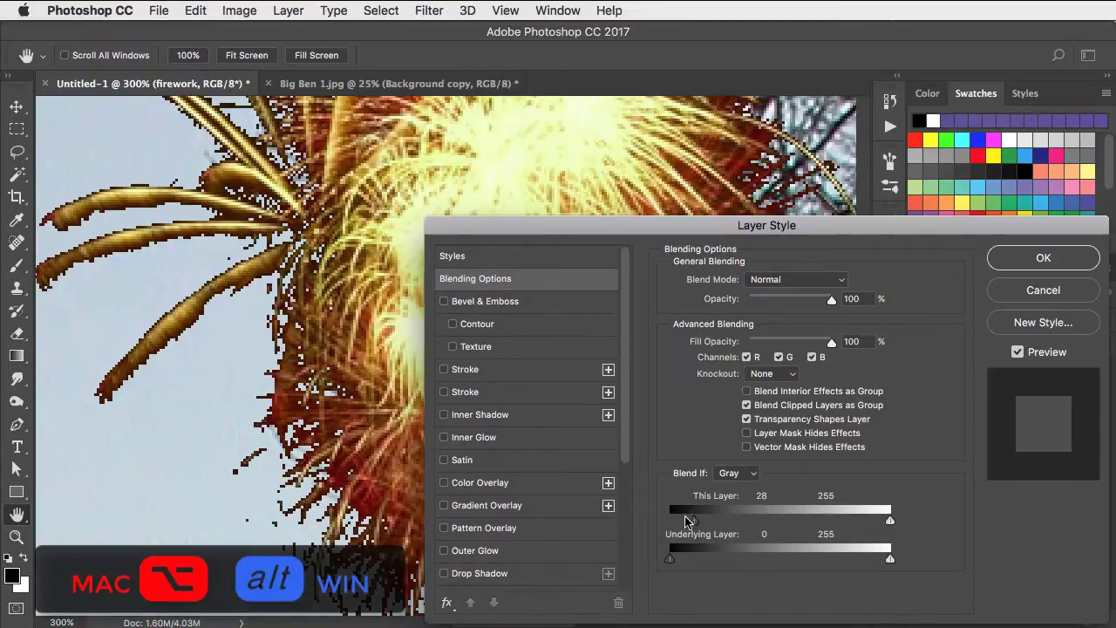
- Split the This Layer black slider to 22/72 for soft firework edges
{"action": "left_click_drag", "start_coordinate": [672, 520], "coordinate": [692, 520]}
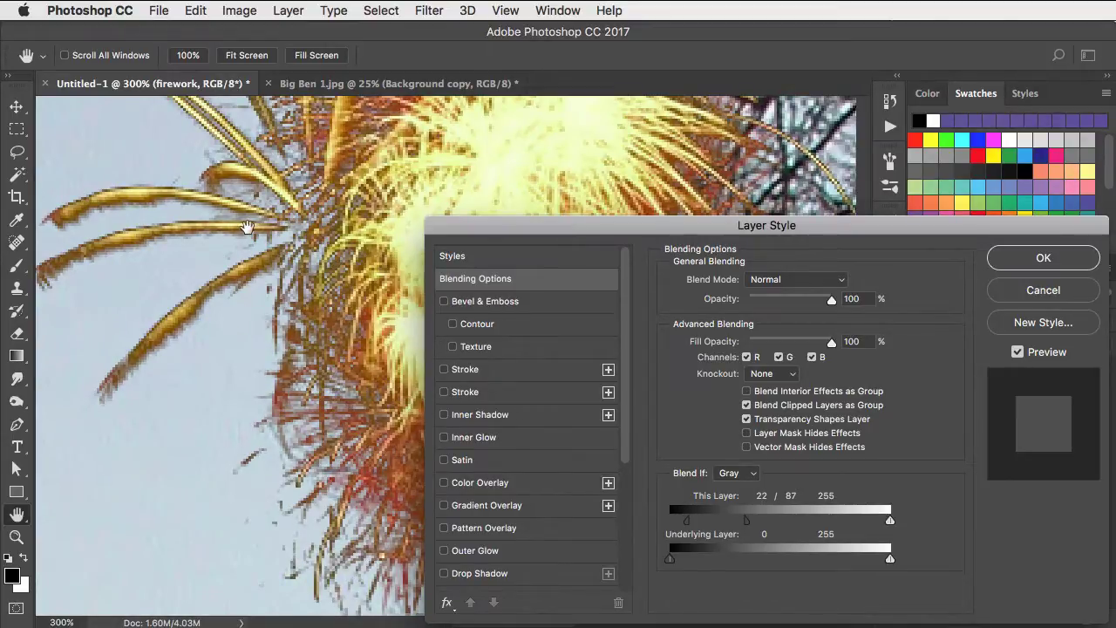
{"action": "left_click_drag", "start_coordinate": [747, 520], "coordinate": [746, 520]}
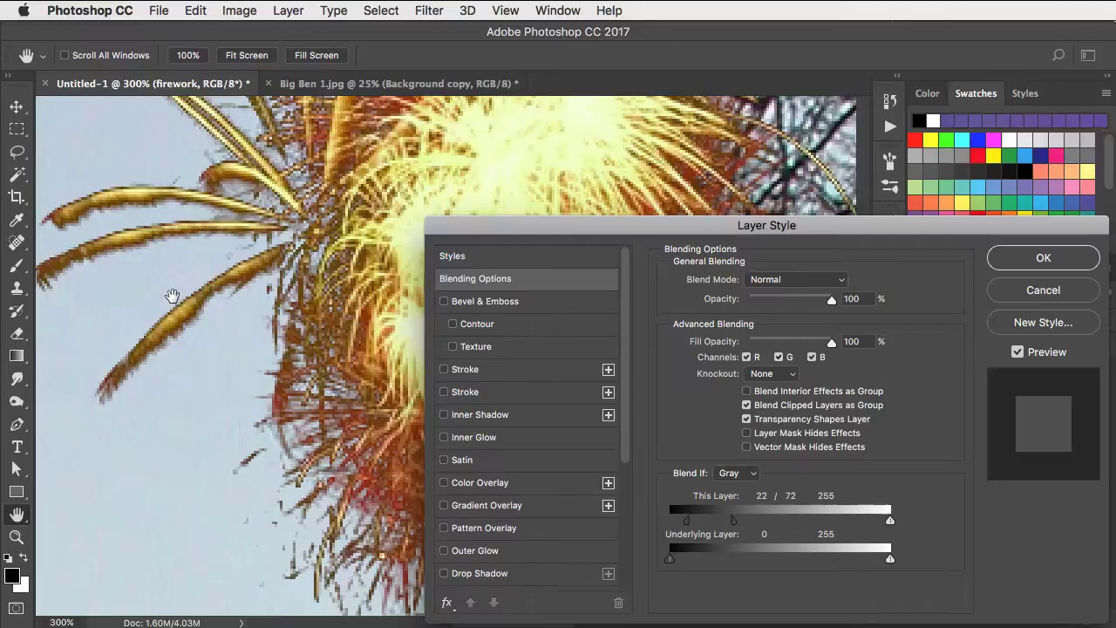
{"action": "mouse_move", "coordinate": [305, 456]}
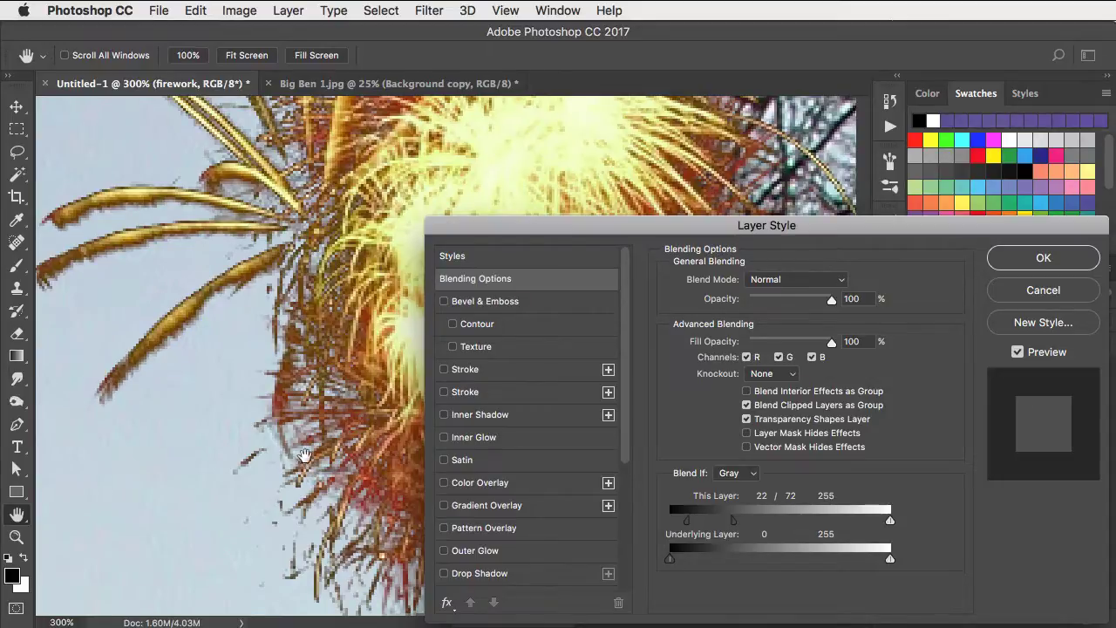
{"action": "mouse_move", "coordinate": [592, 160]}
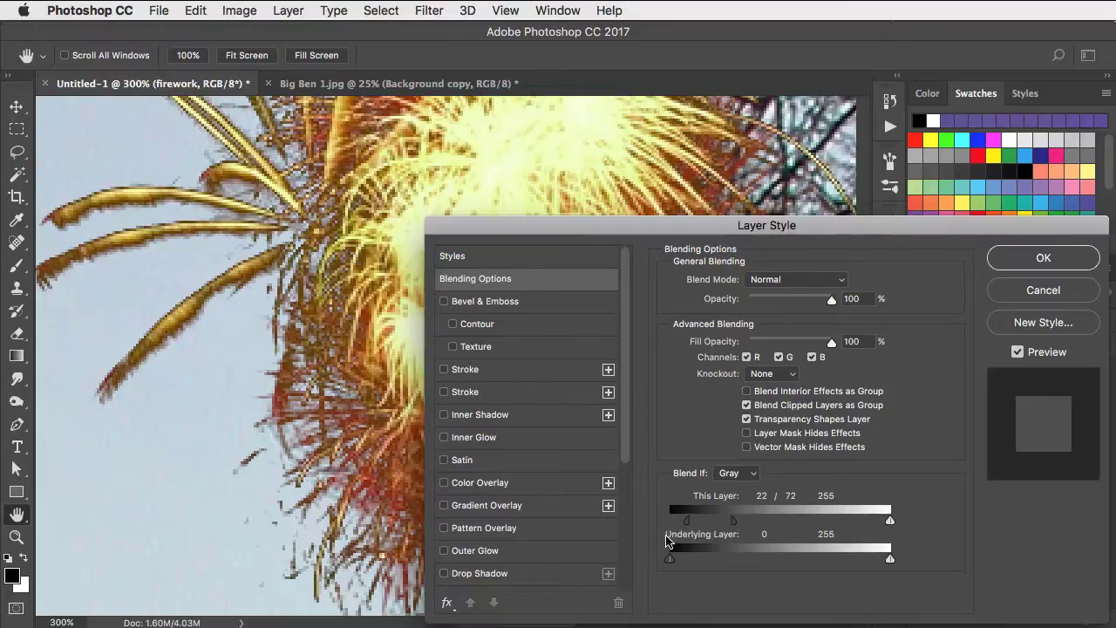
{"action": "mouse_move", "coordinate": [670, 561]}
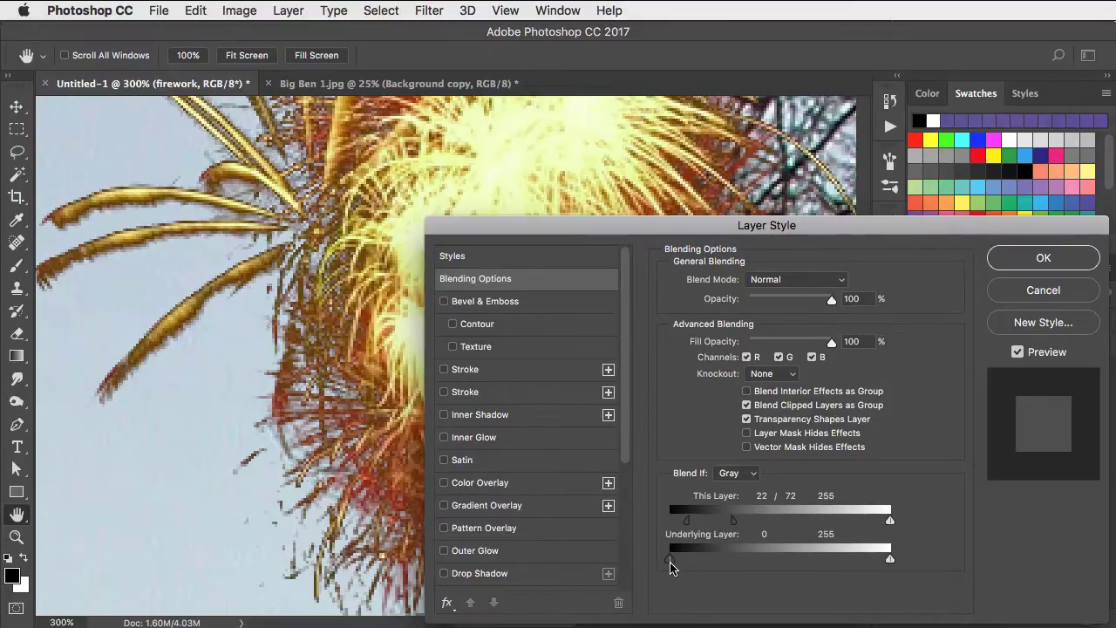
- Raise and split the Underlying Layer black slider to about 145/185
{"action": "left_click_drag", "start_coordinate": [671, 559], "coordinate": [679, 559]}
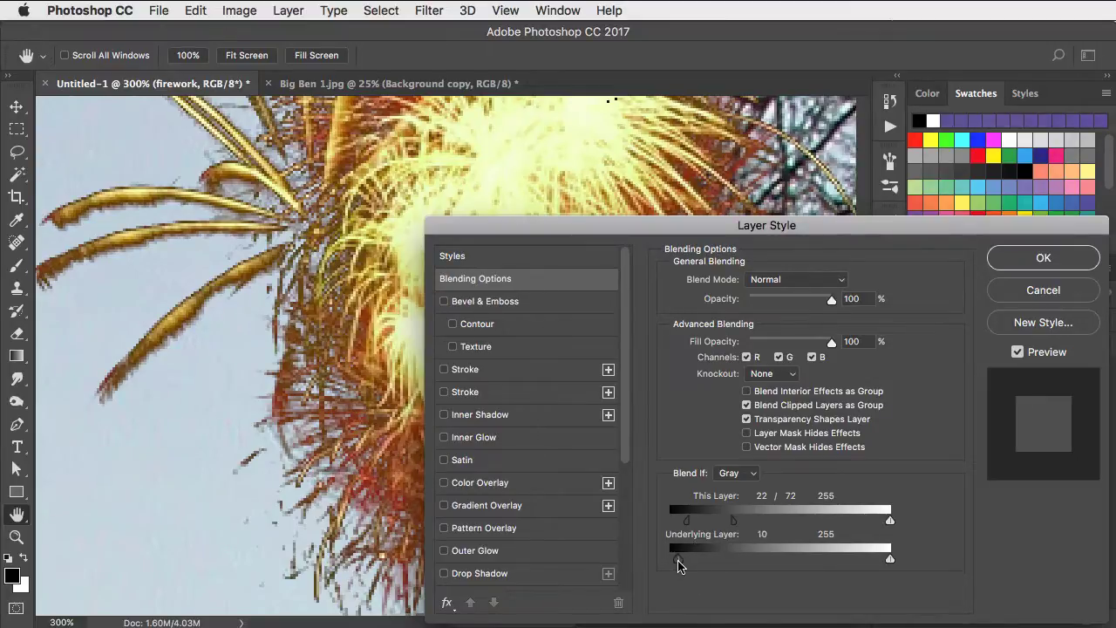
{"action": "left_click_drag", "start_coordinate": [678, 548], "coordinate": [728, 548]}
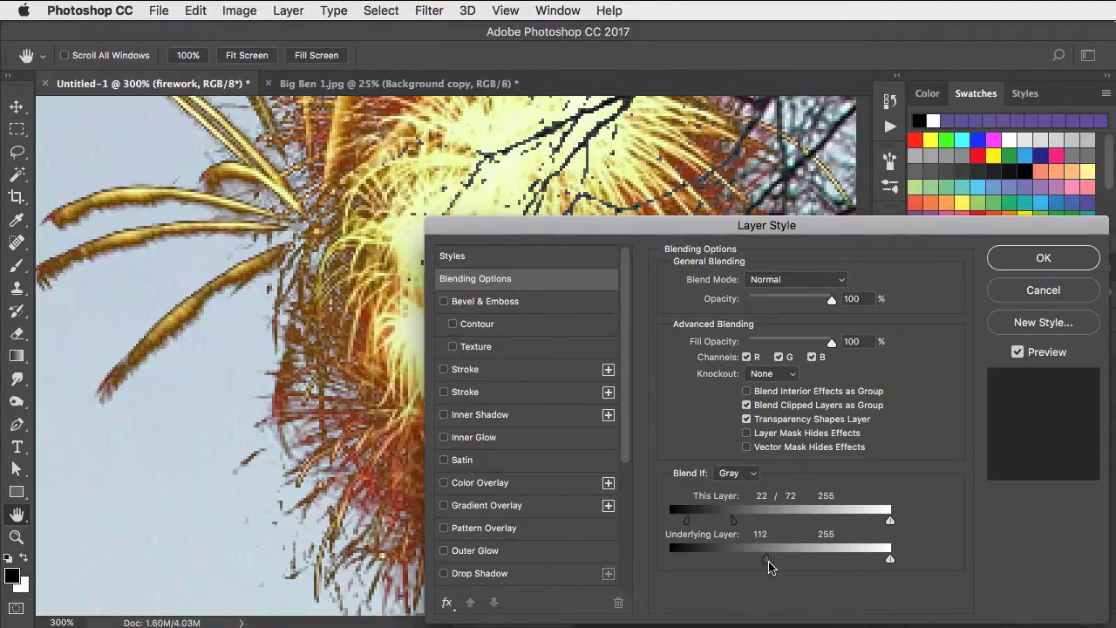
{"action": "left_click_drag", "start_coordinate": [766, 559], "coordinate": [790, 559]}
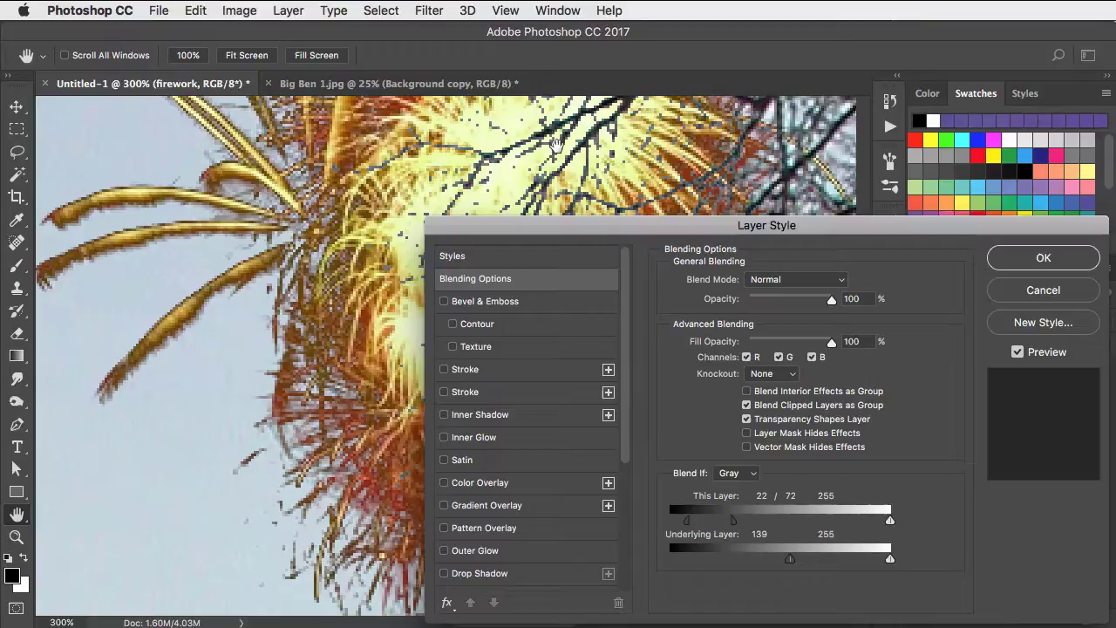
{"action": "mouse_move", "coordinate": [366, 319]}
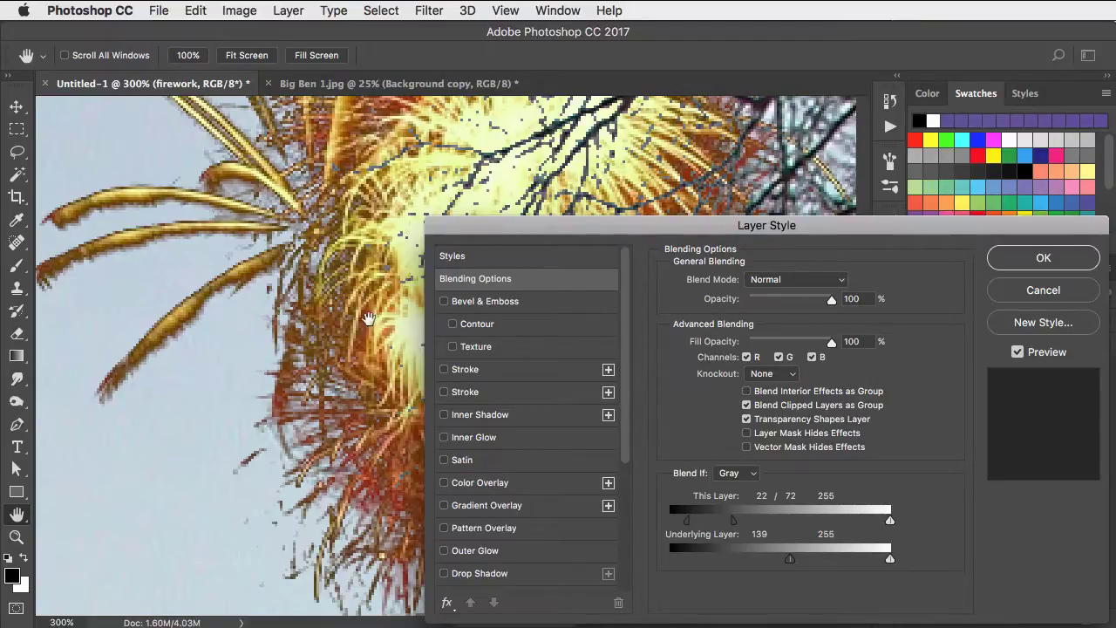
{"action": "mouse_move", "coordinate": [597, 178]}
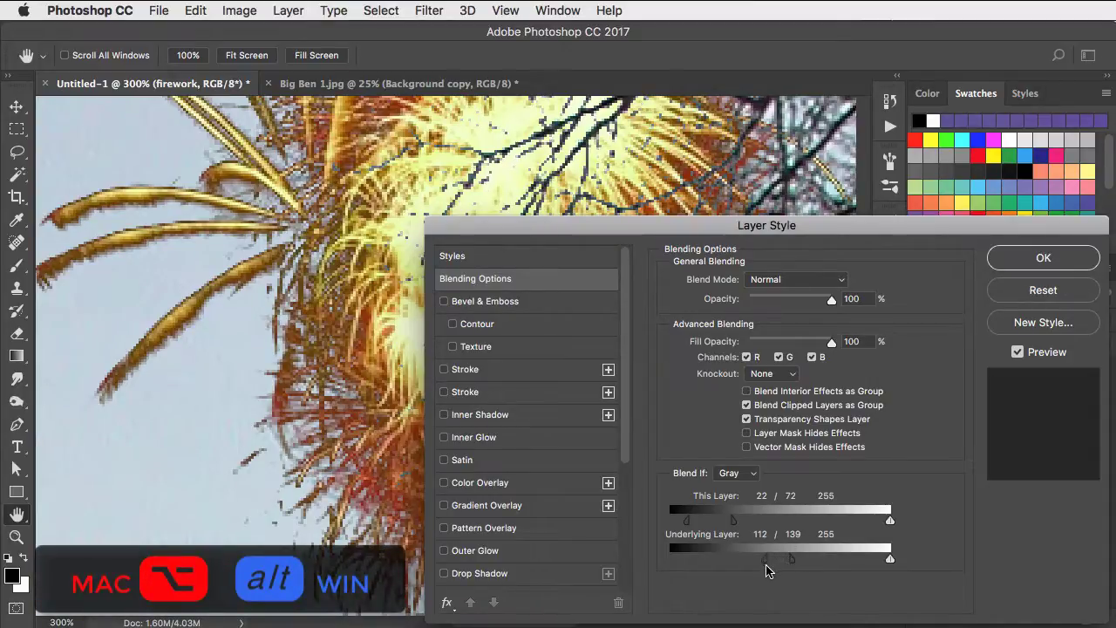
{"action": "left_click_drag", "start_coordinate": [792, 558], "coordinate": [829, 558]}
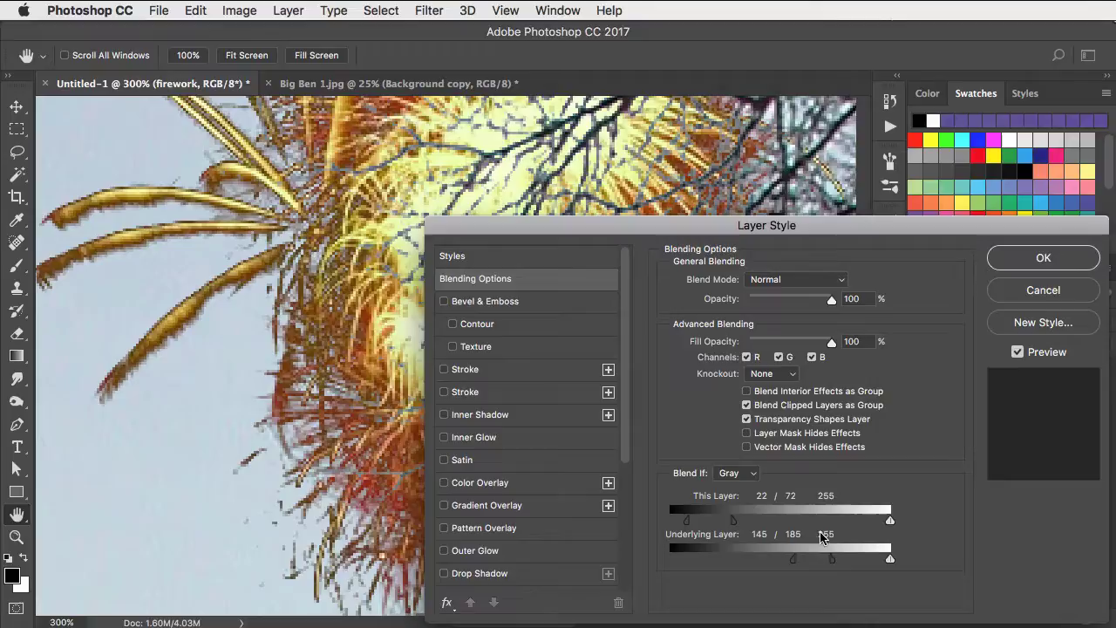
- Apply the layer style and move the firework up and right behind the branches
{"action": "left_click", "coordinate": [1044, 257]}
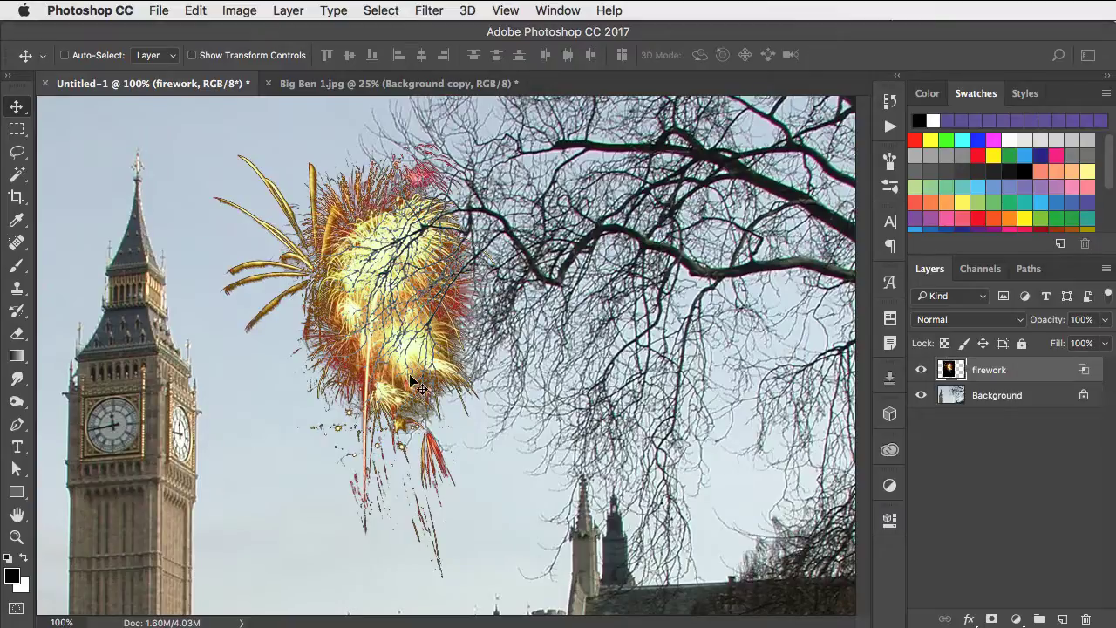
{"action": "mouse_move", "coordinate": [419, 423]}
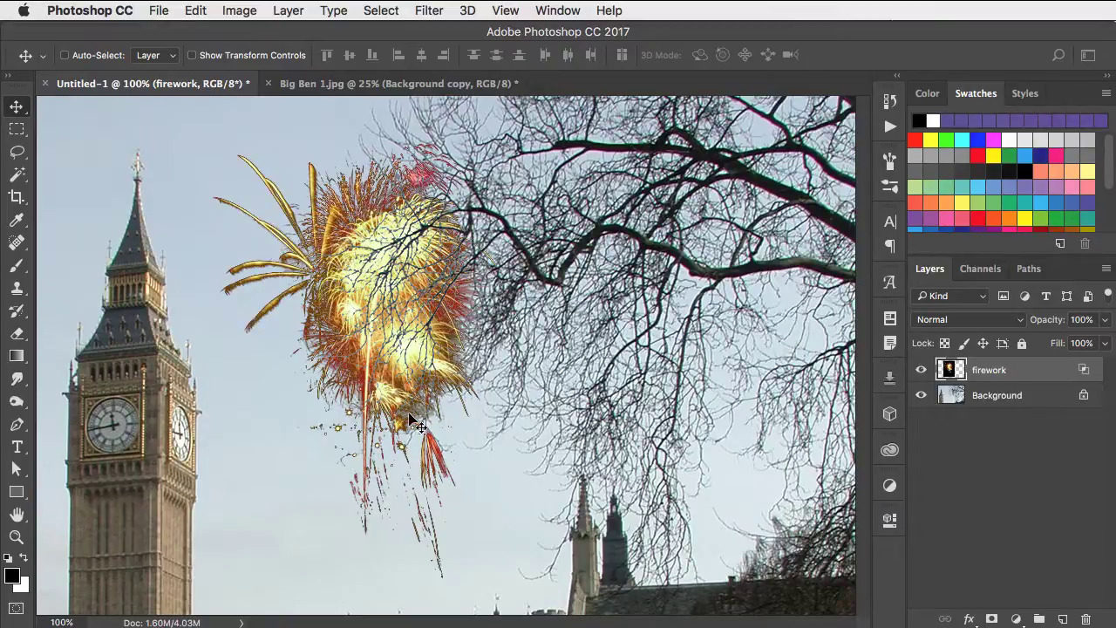
{"action": "mouse_move", "coordinate": [394, 411]}
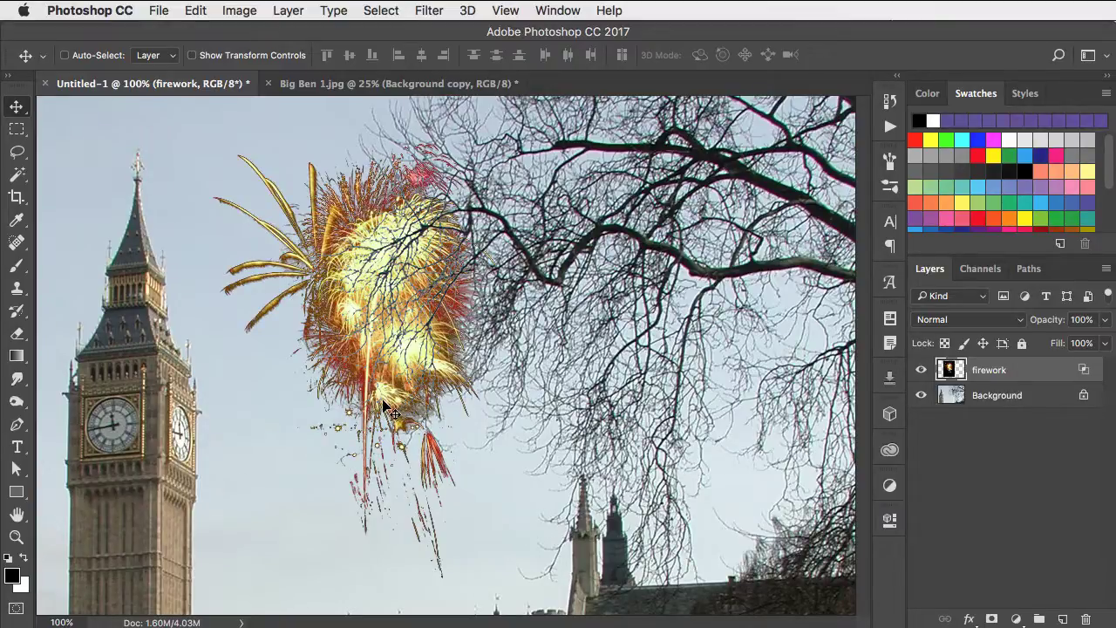
{"action": "left_click_drag", "start_coordinate": [392, 401], "coordinate": [524, 336]}
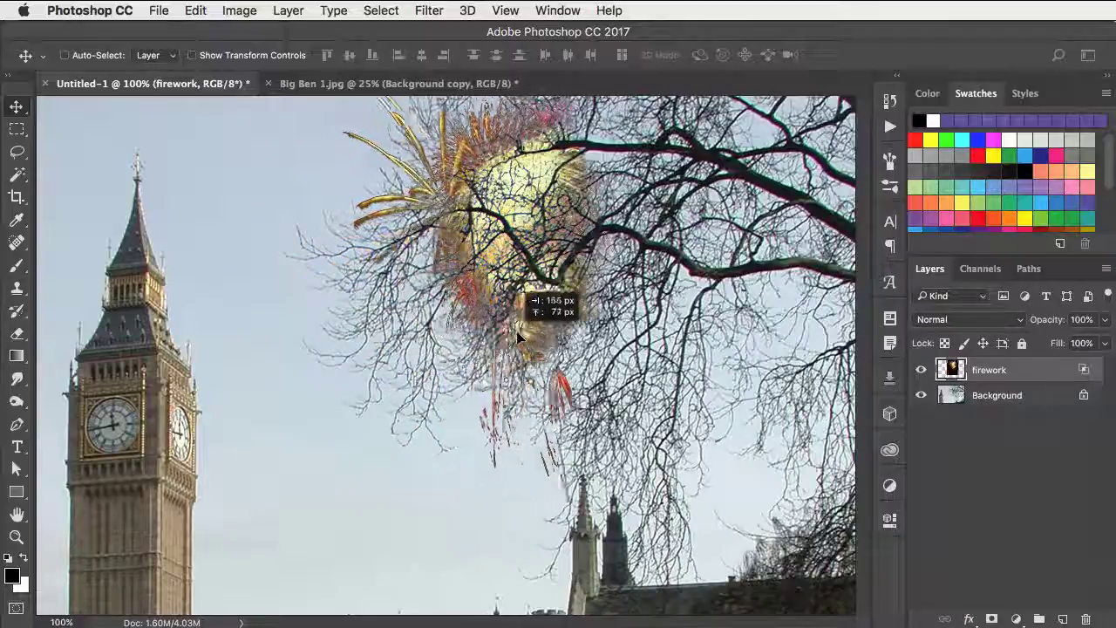